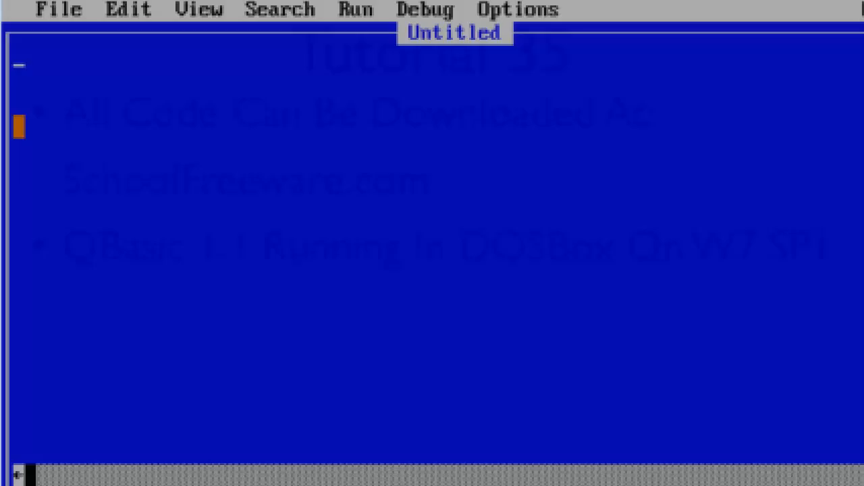
Write CLS and PRINT "Sub, Are You Here?", then begin the MySub call line.
type("CLS")
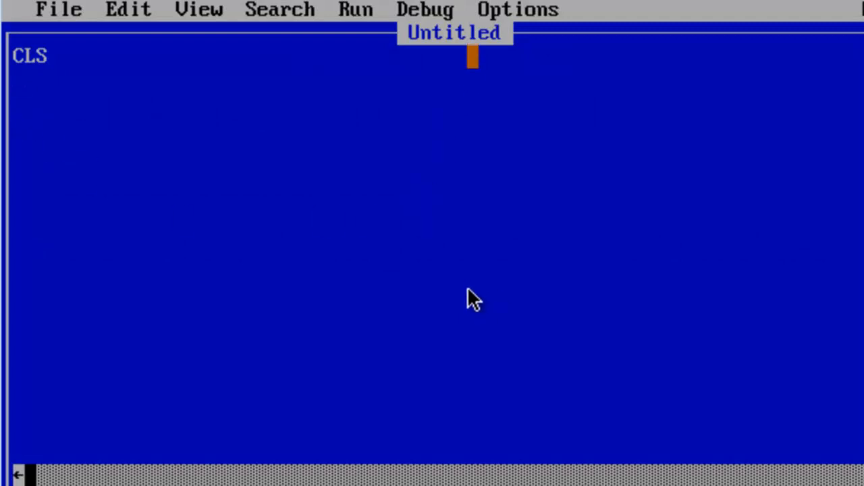
key("Enter")
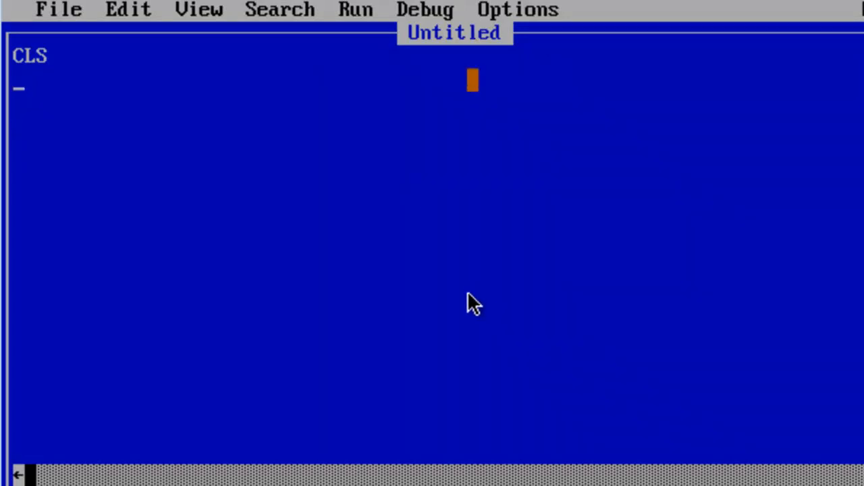
type("Pe")
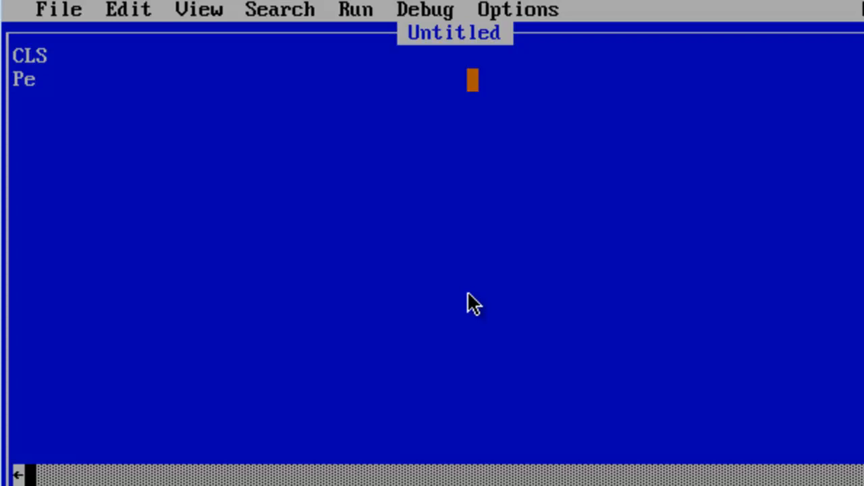
type("rint \"S")
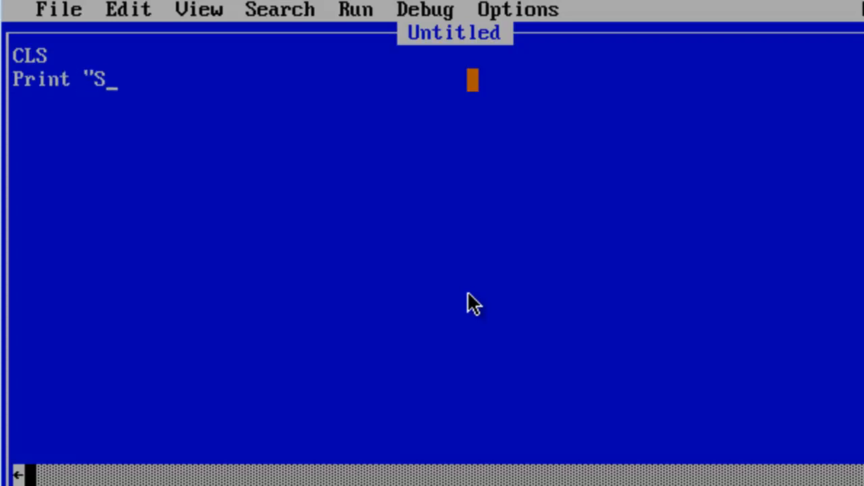
type("ub, Are")
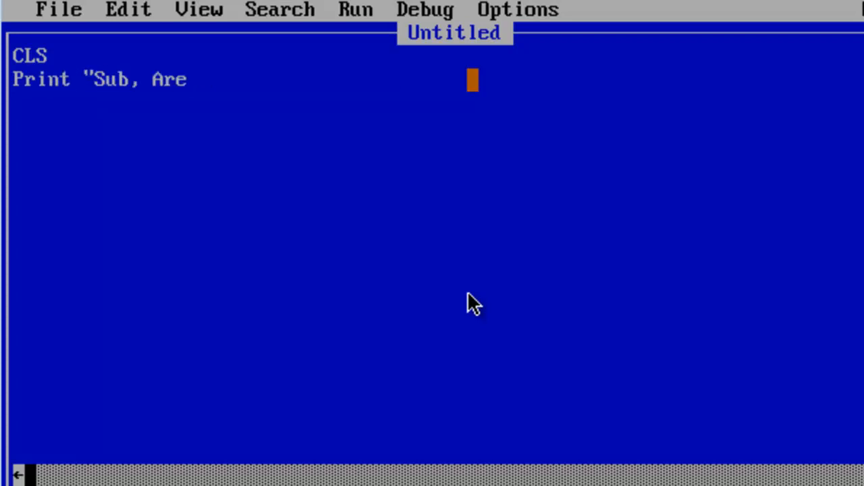
type("You Here?")
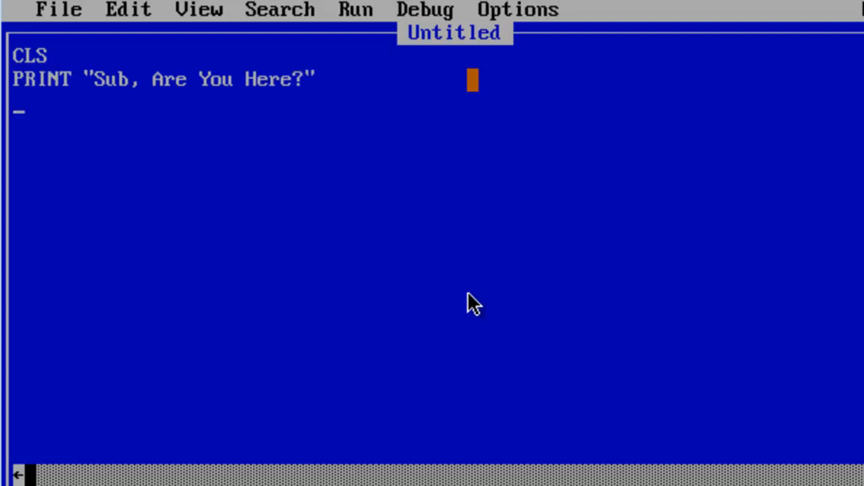
type("MyS")
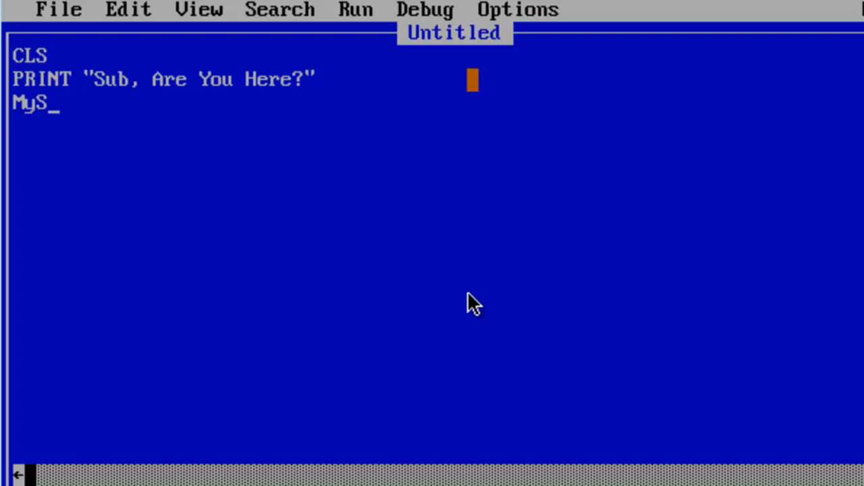
Create a new SUB named MySub via Edit > New SUB.
left_click(128, 10)
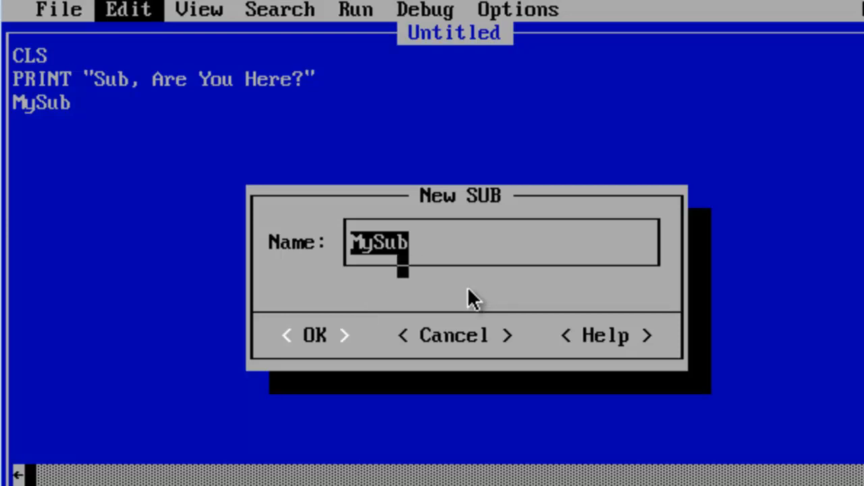
left_click(313, 335)
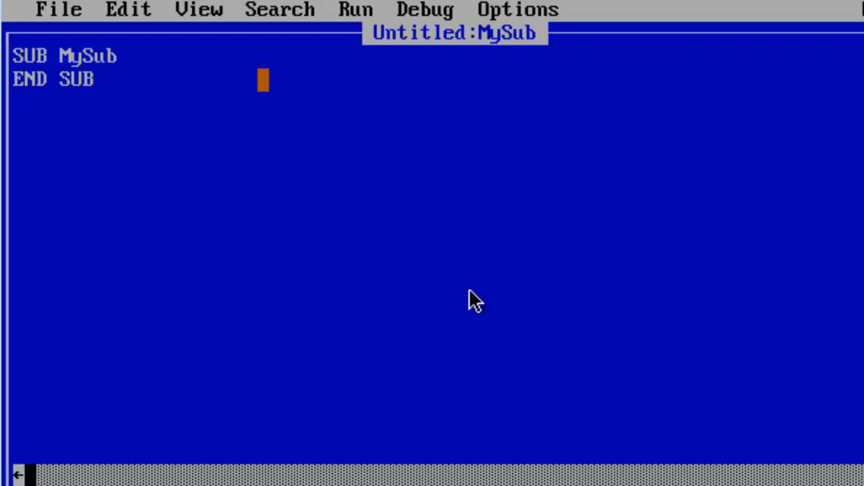
key("Enter")
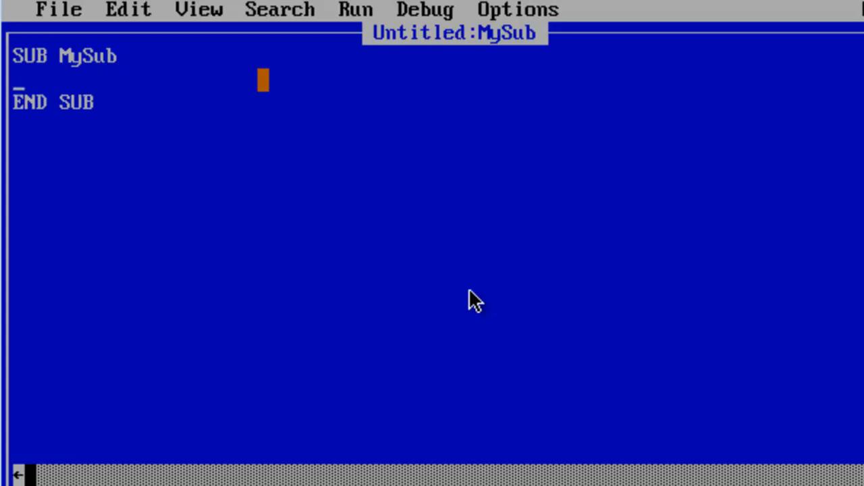
Give MySub the body PRINT "Yes, I Am Here".
type("P")
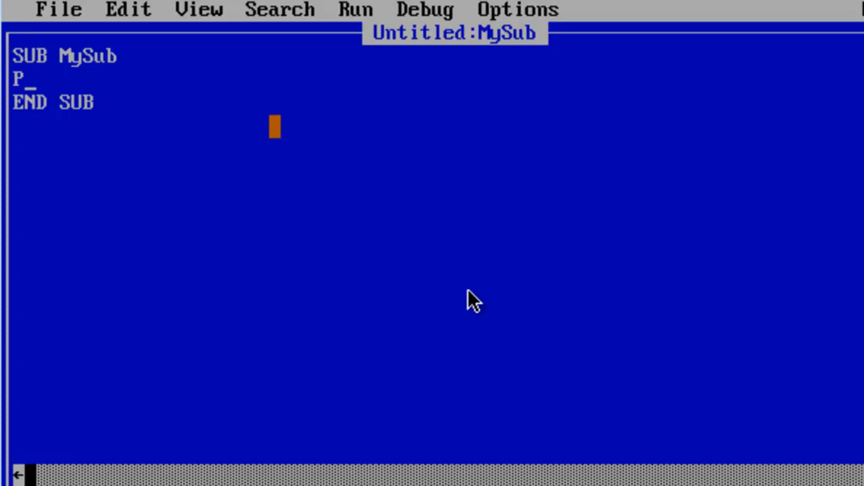
type("r")
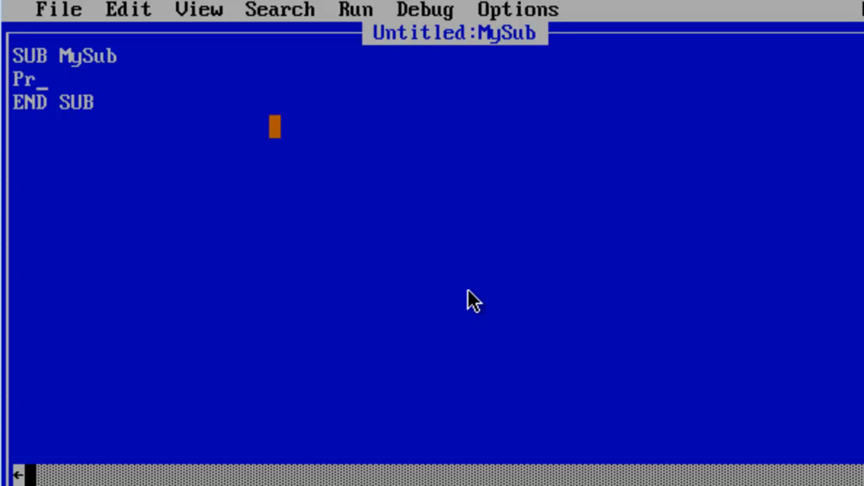
type("int \"")
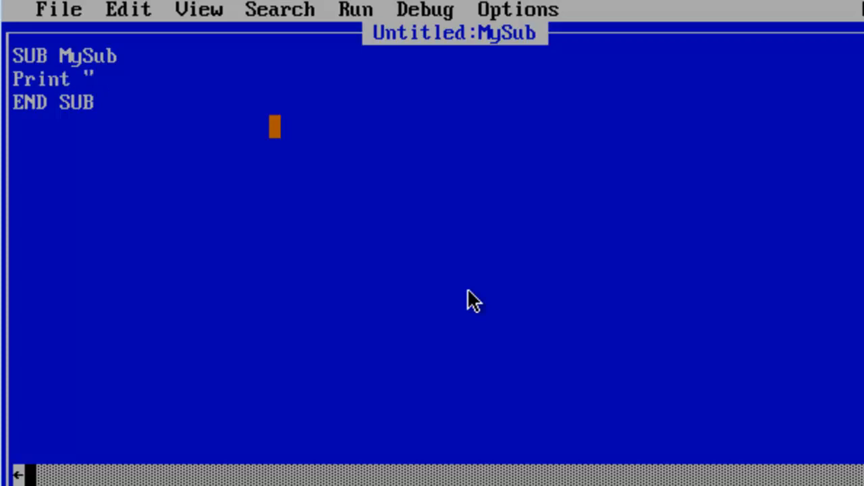
type("Yes, I a")
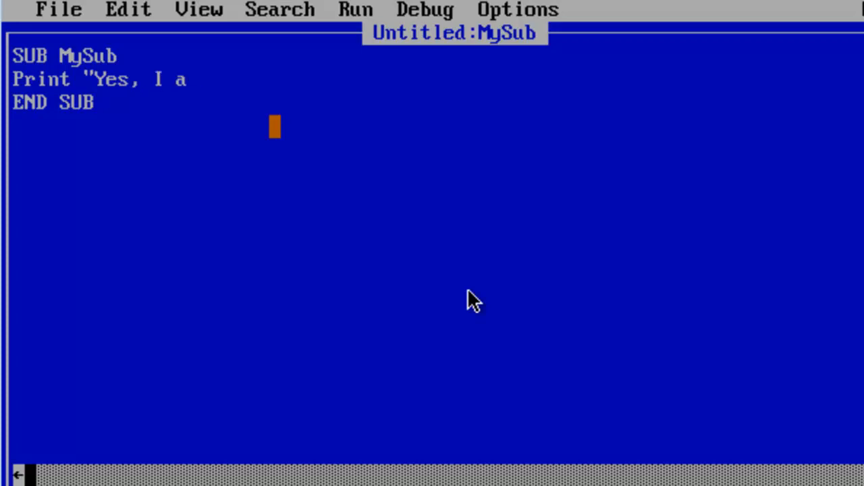
type("m Here")
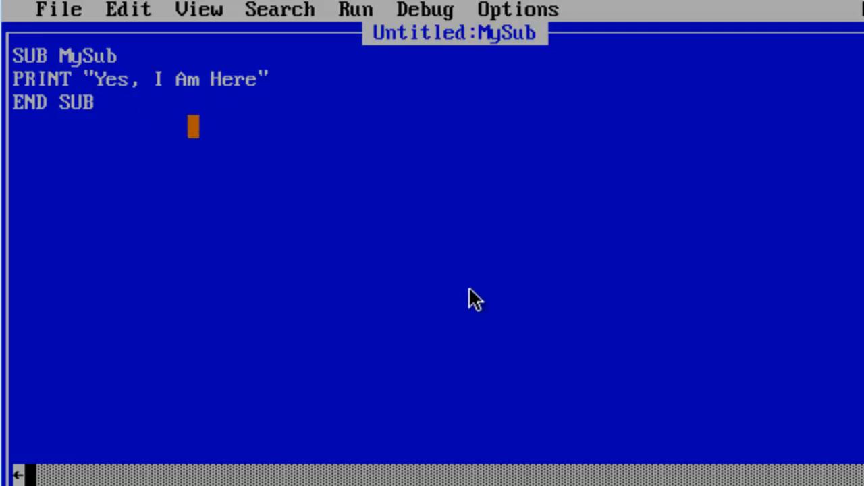
Return from MySub to the main Untitled module through View > SUBs.
left_click(199, 10)
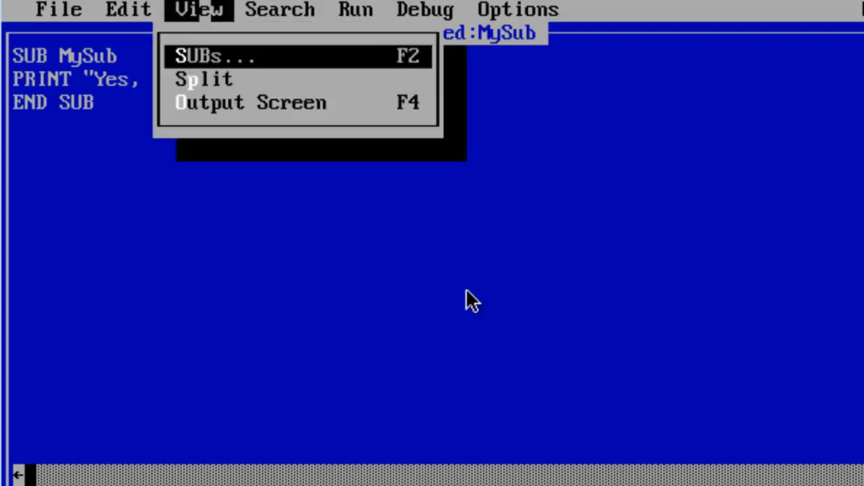
left_click(214, 55)
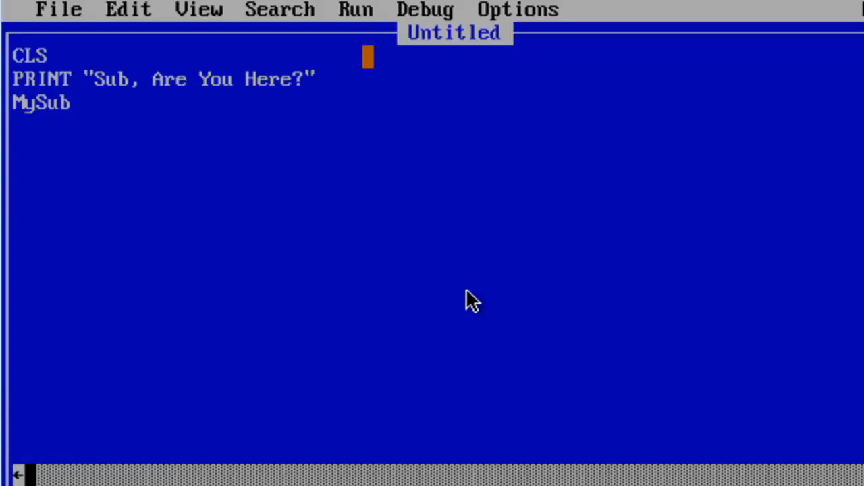
Add PRINT "Let's Run Another Sub" and an AnotherSub call to the main program.
type("Print")
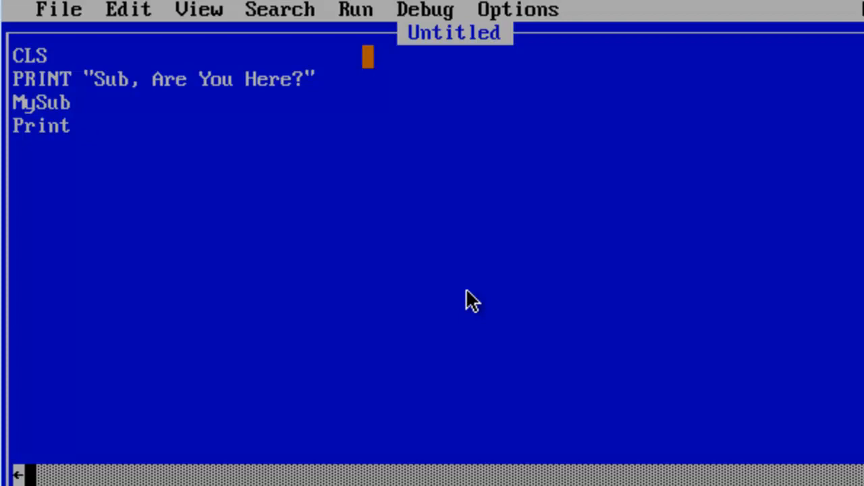
type("\"Let's R")
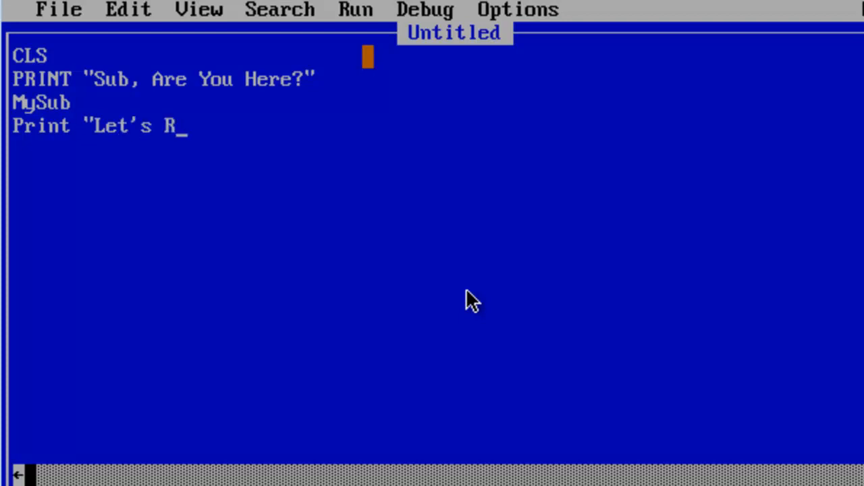
type("un Anoth")
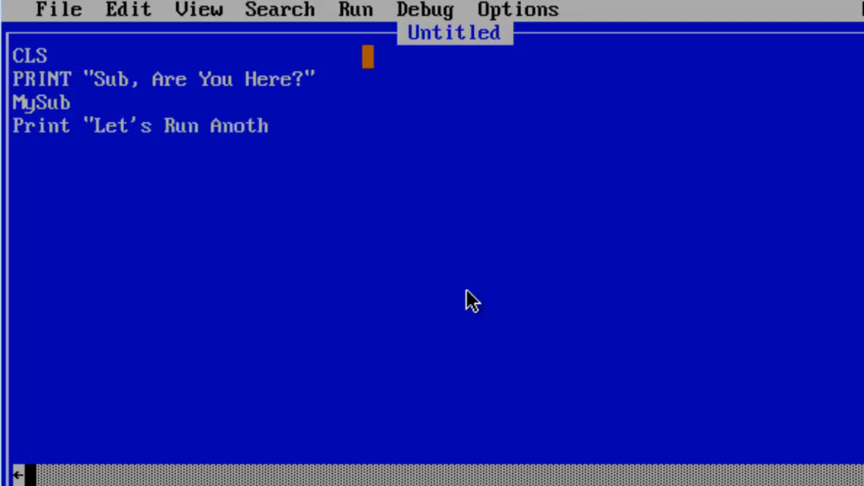
type("er Sub")
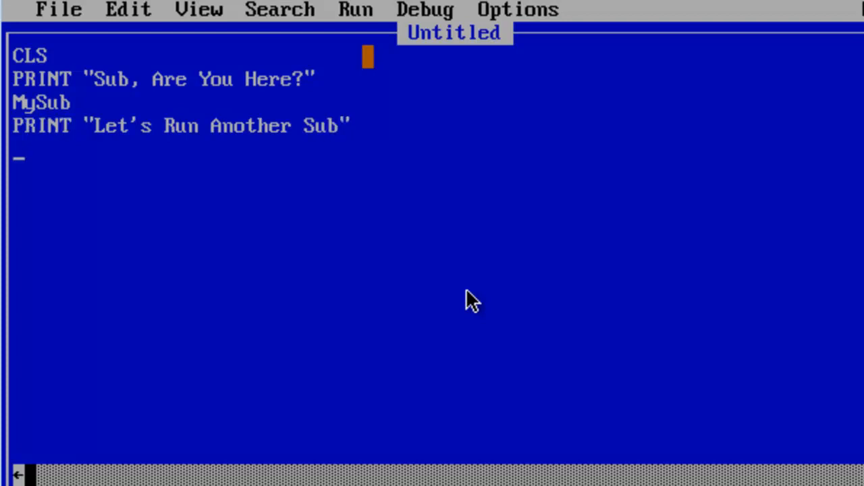
type("Another")
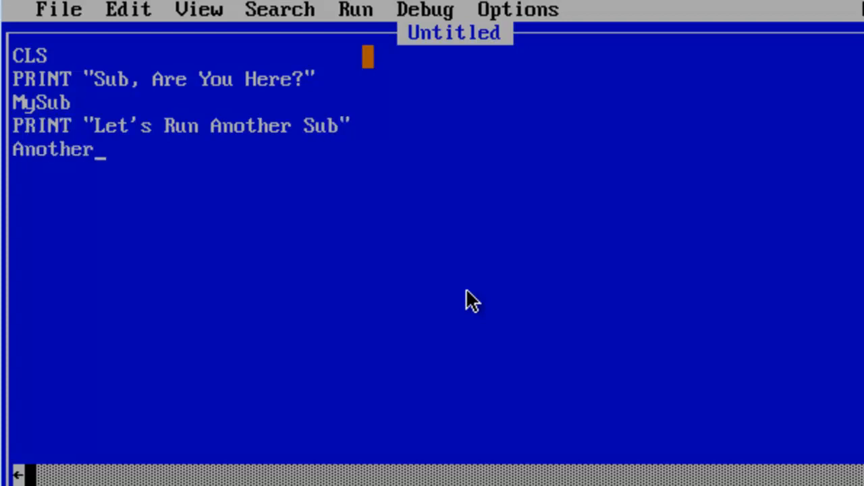
type("Sub")
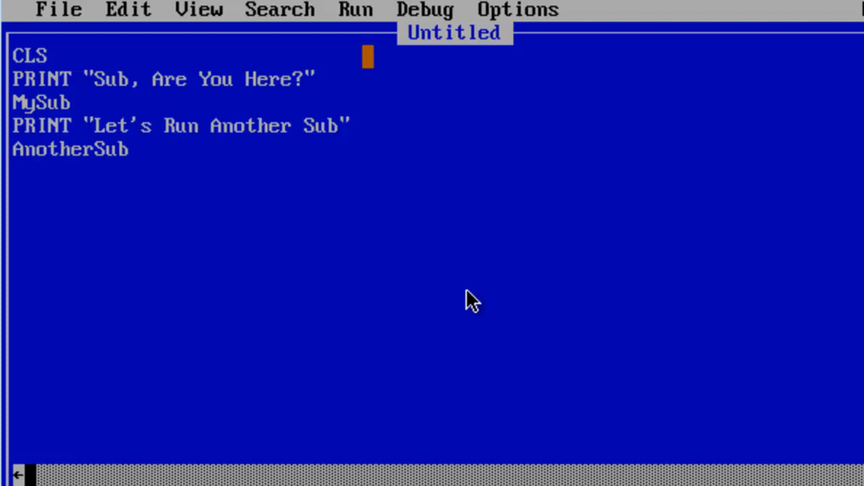
Create a new SUB named AnotherSub via Edit > New SUB.
left_click(128, 10)
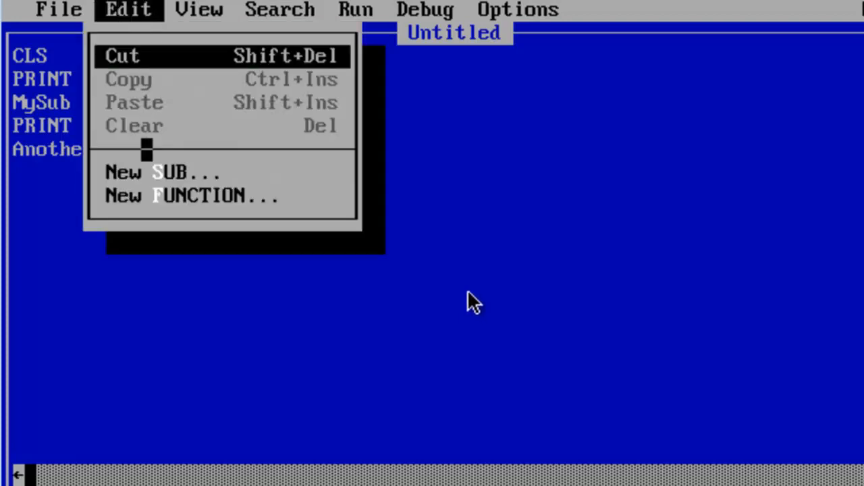
left_click(168, 172)
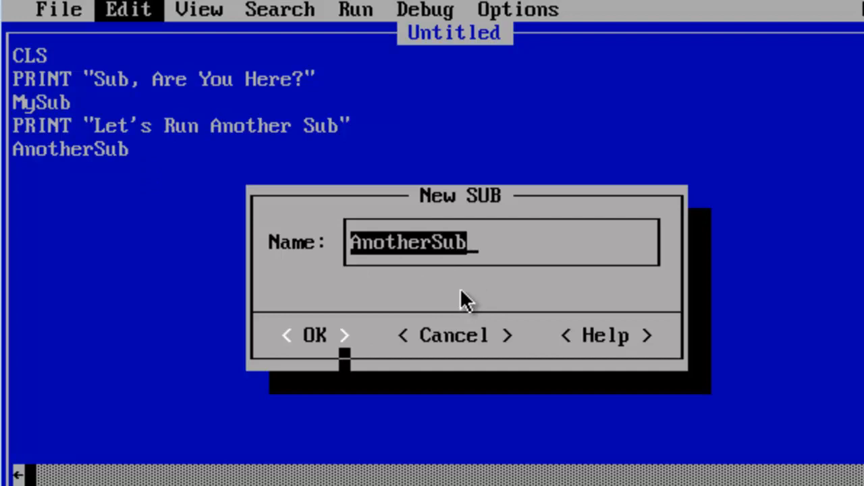
left_click(314, 335)
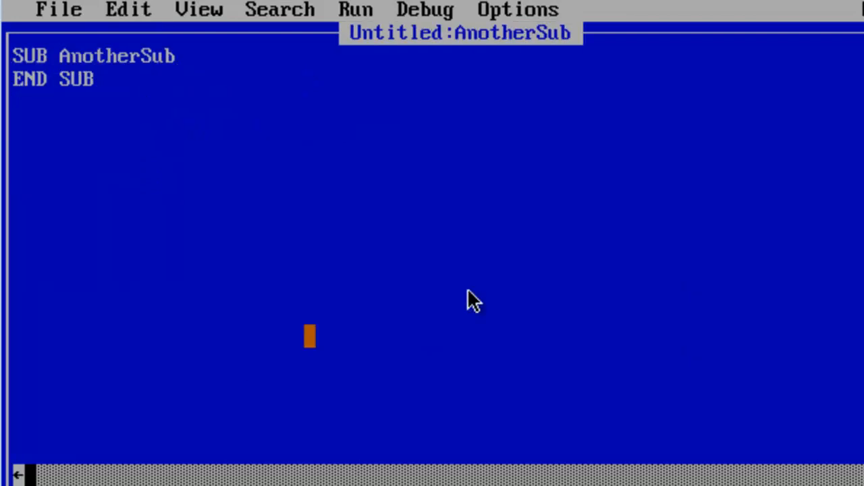
key("Enter")
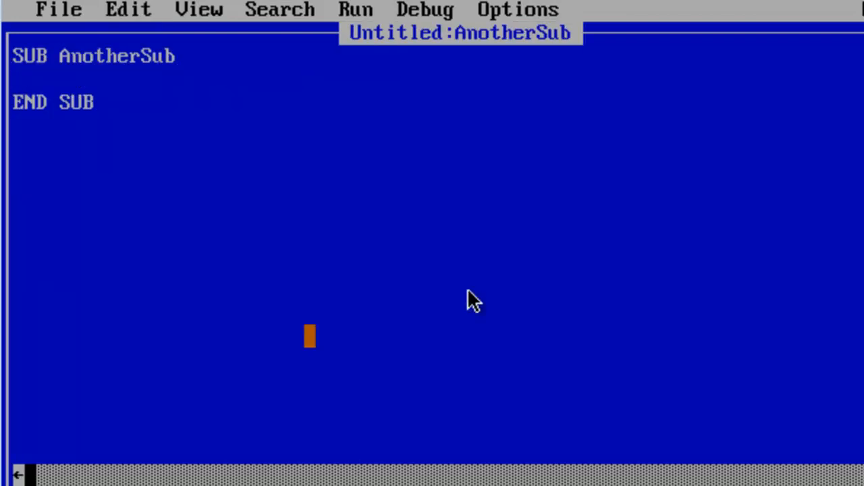
Write PRINT lines announcing "This Is AnotherSub Running" and that it is going to do a calculation.
type("Print \"T")
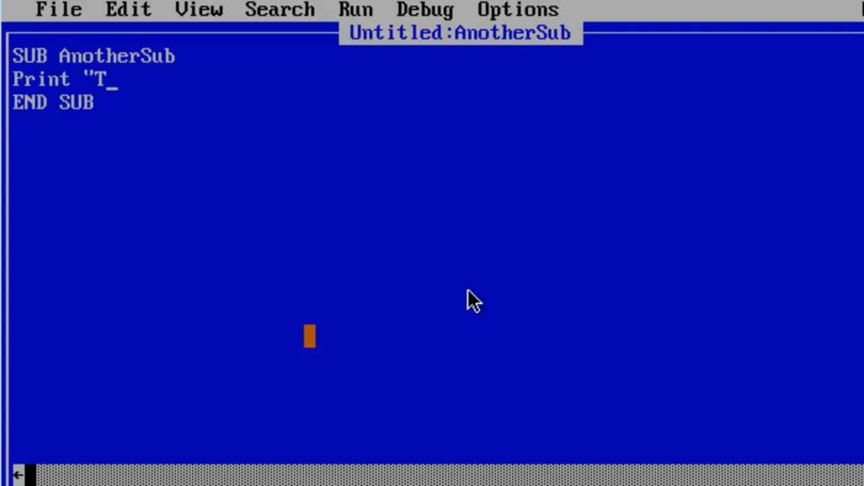
type("his Is A")
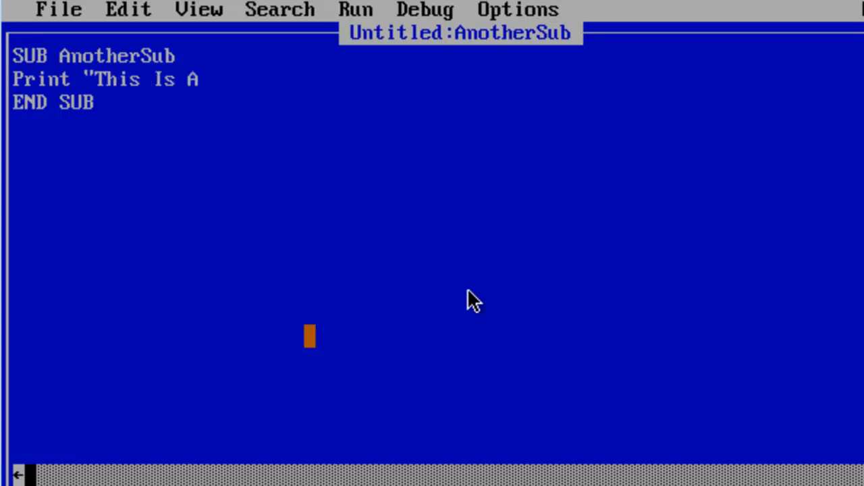
type("notherSub")
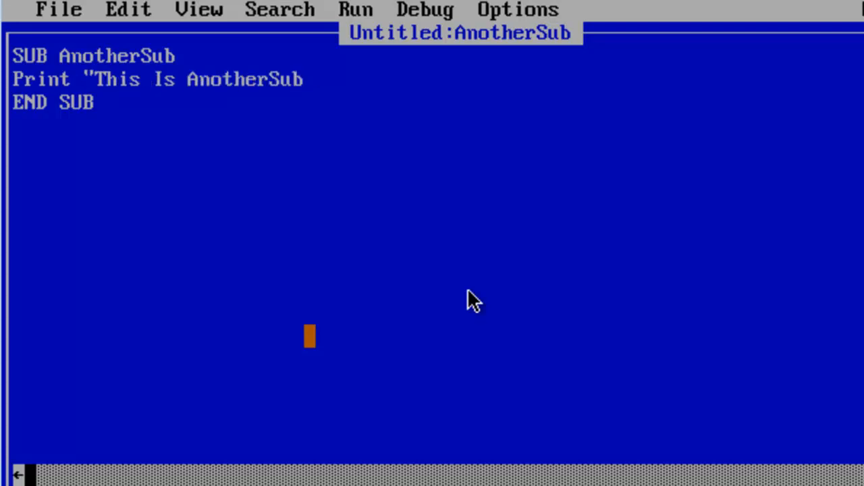
type("Run")
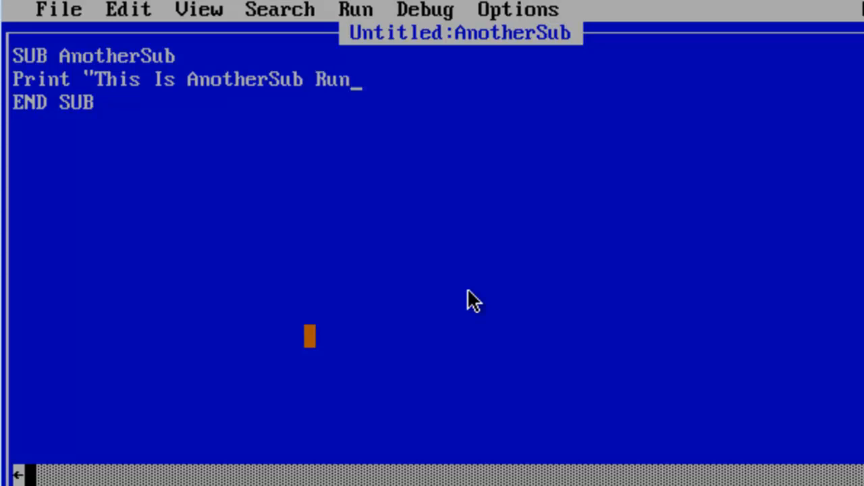
type("ning\"")
type("Print \"I Am")
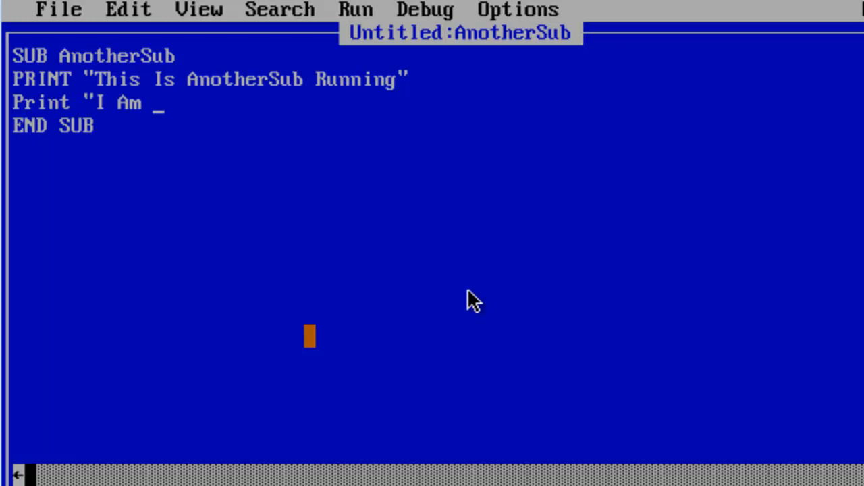
type("Going To")
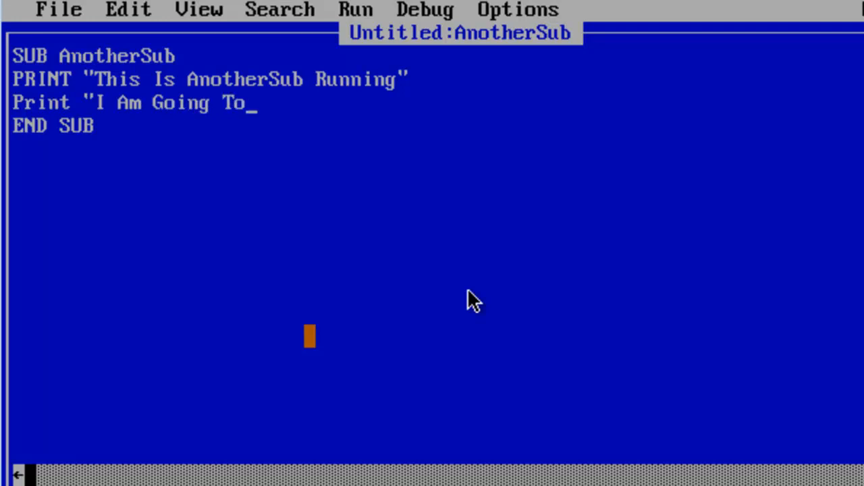
type("Do A")
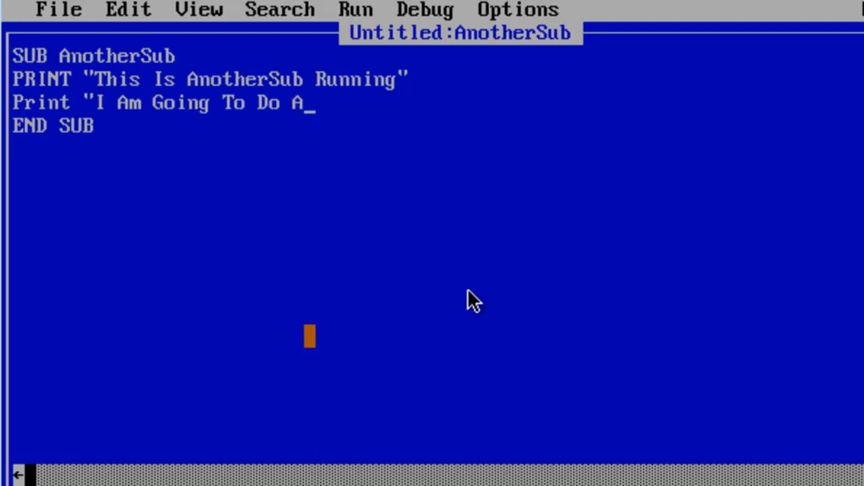
type("Calculation")
type("Print")
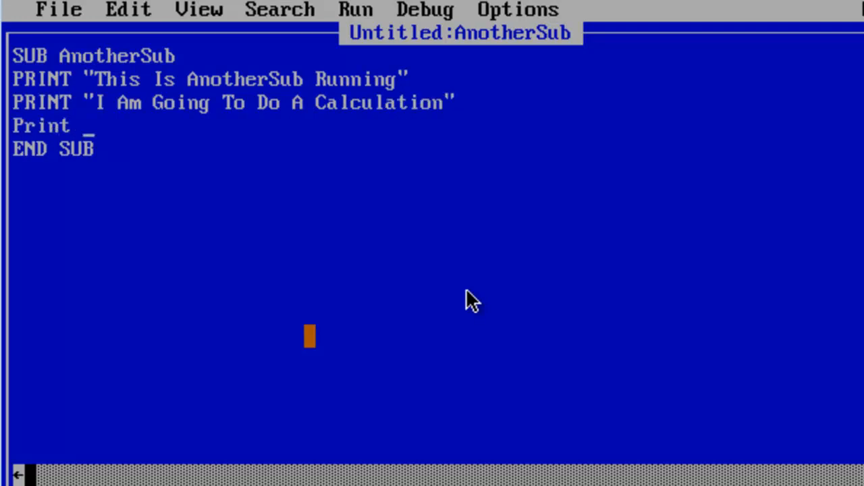
Add PRINT "25 + 5 * 4 ="; 25 + 5 * 4 to show the expression with its result.
type("\"2")
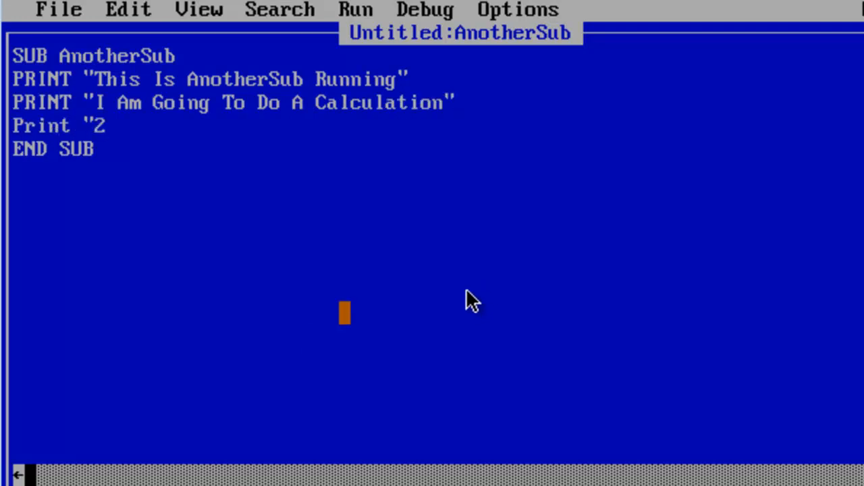
type("5 + 5 * 4")
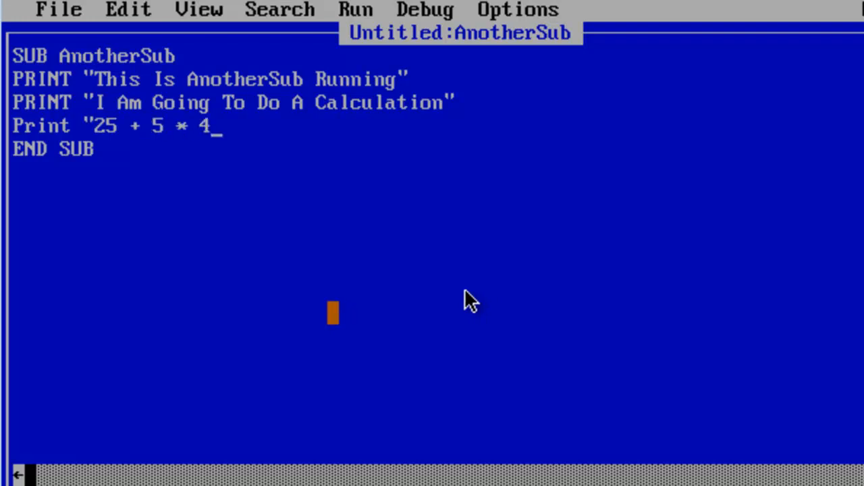
type("=\"; 25")
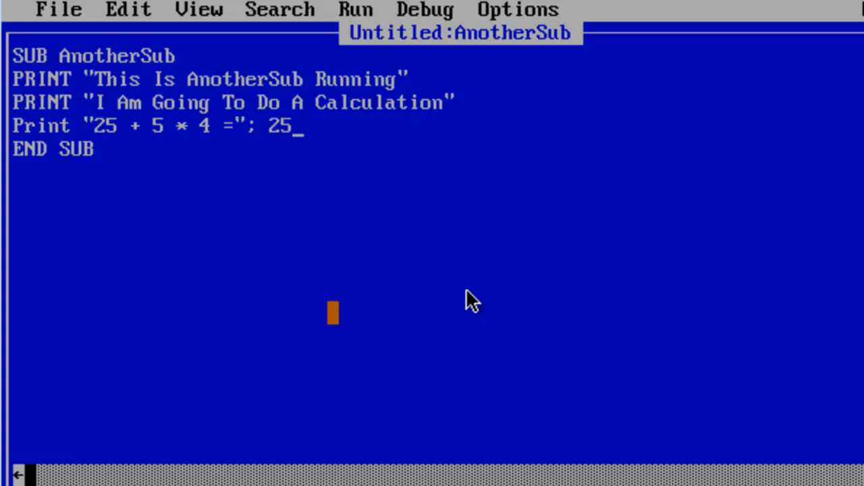
type("+ 5")
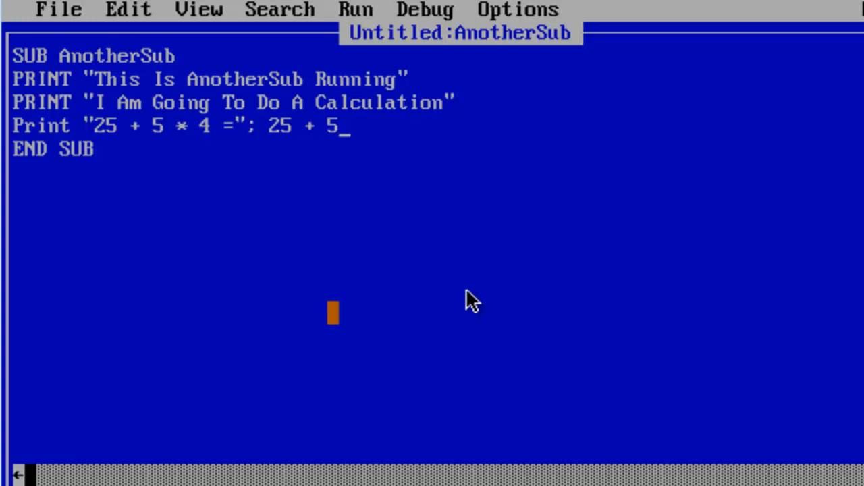
type("* 4")
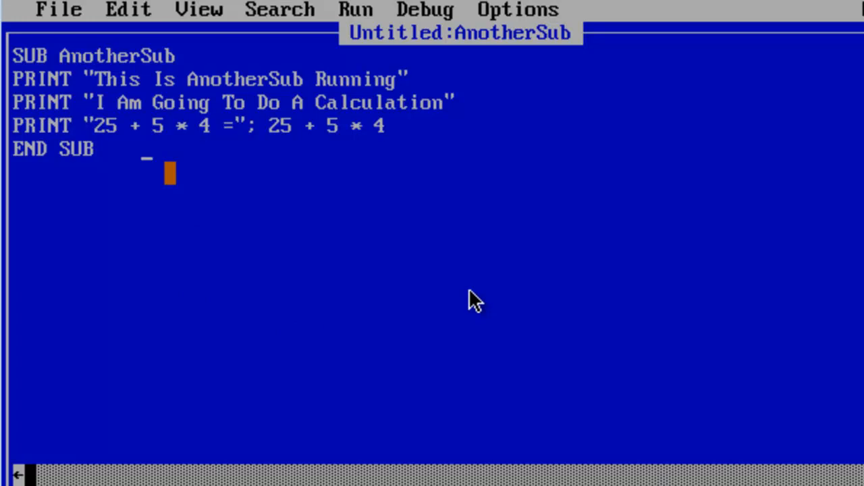
Split the editor and pick modules via View > SUBs so MySub shows above AnotherSub.
left_click(197, 10)
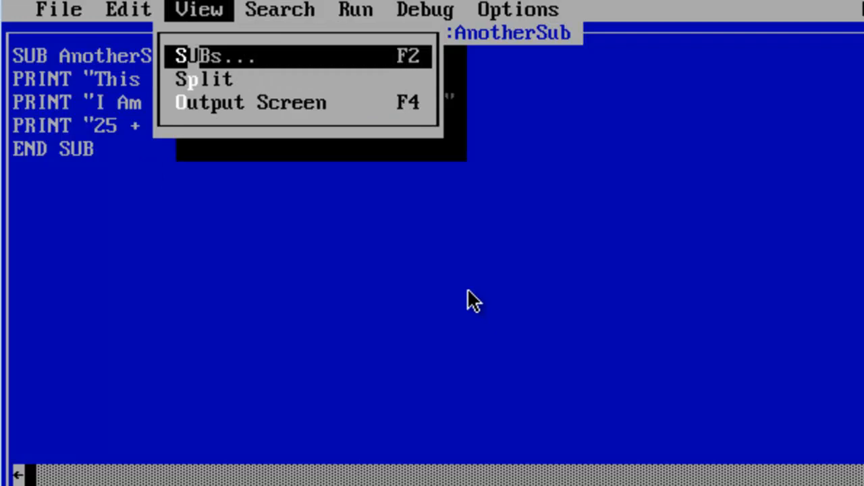
left_click(205, 78)
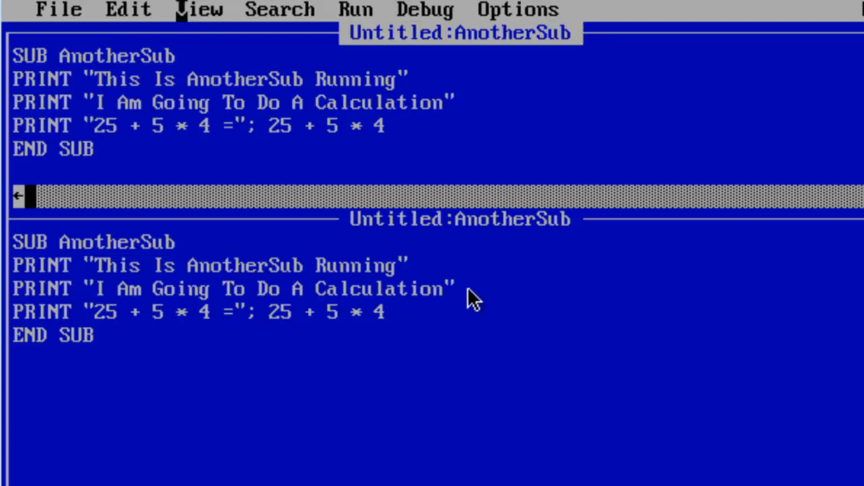
left_click(199, 9)
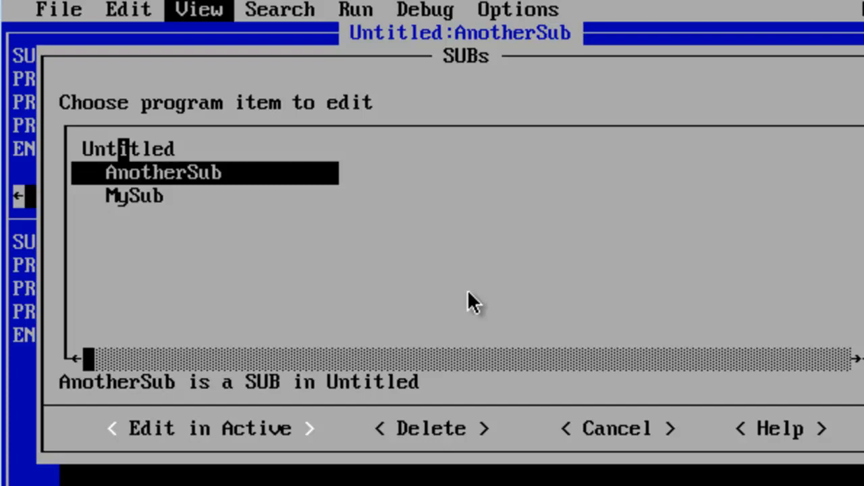
left_click(127, 148)
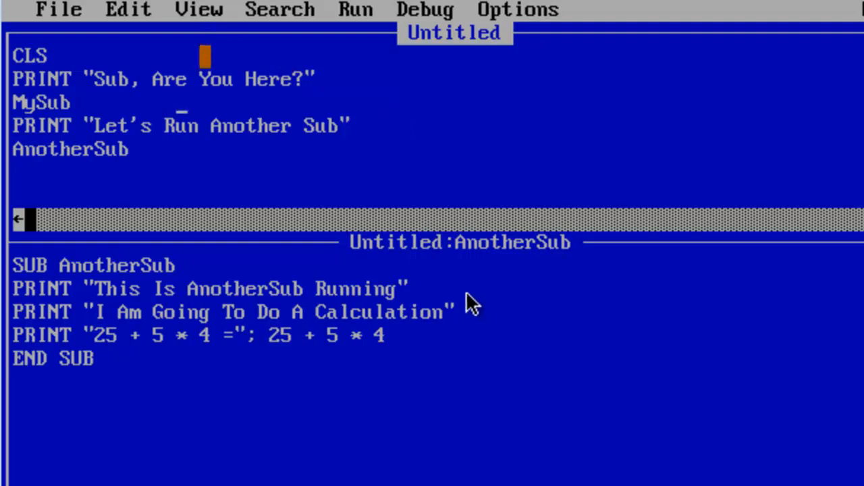
left_click(197, 10)
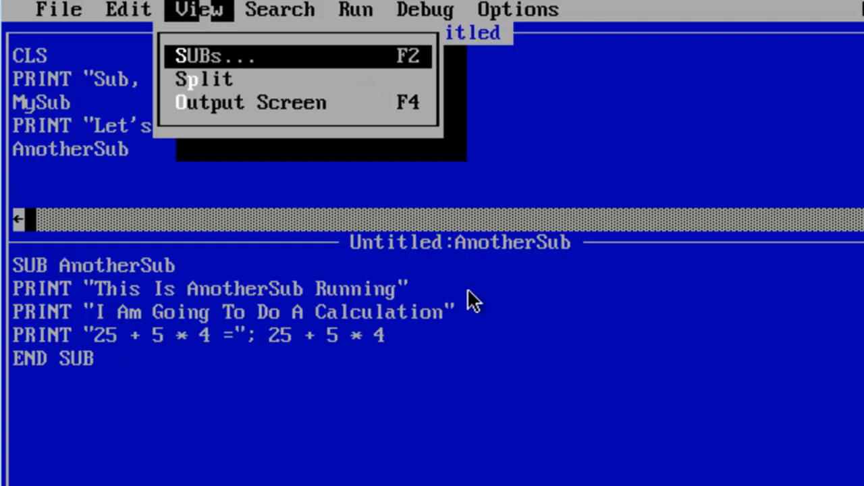
left_click(213, 57)
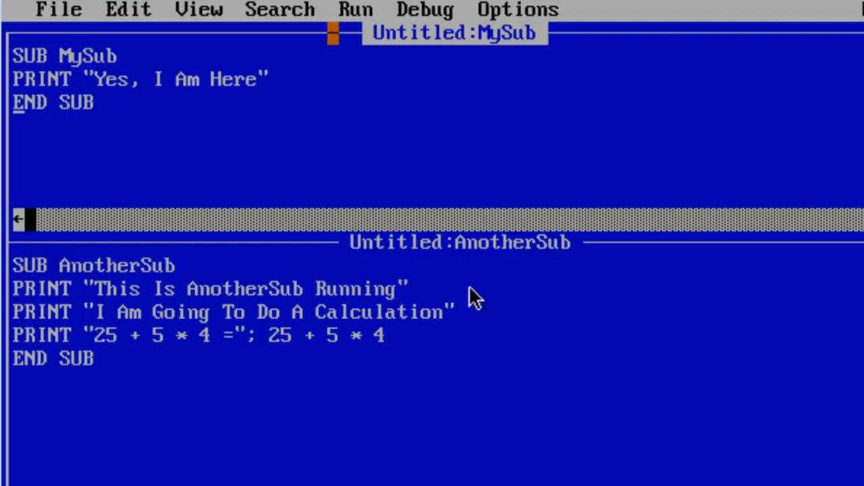
Start a new program, raising the 'Loaded file is not saved' prompt.
key("F5")
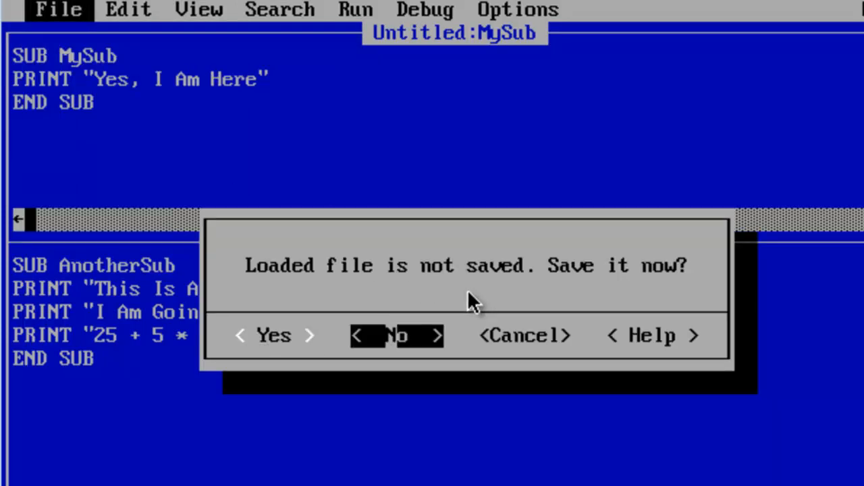
Discard the old program and write DIM x AS INTEGER, CLS and x = 5.
left_click(397, 335)
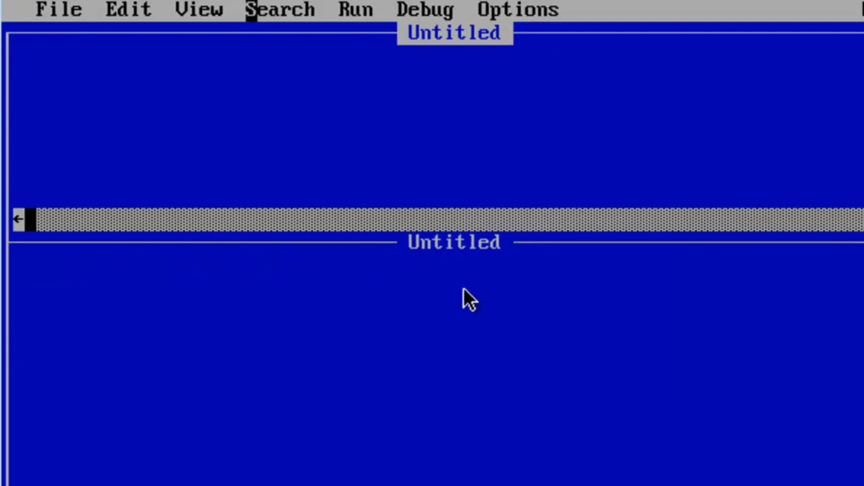
left_click(198, 9)
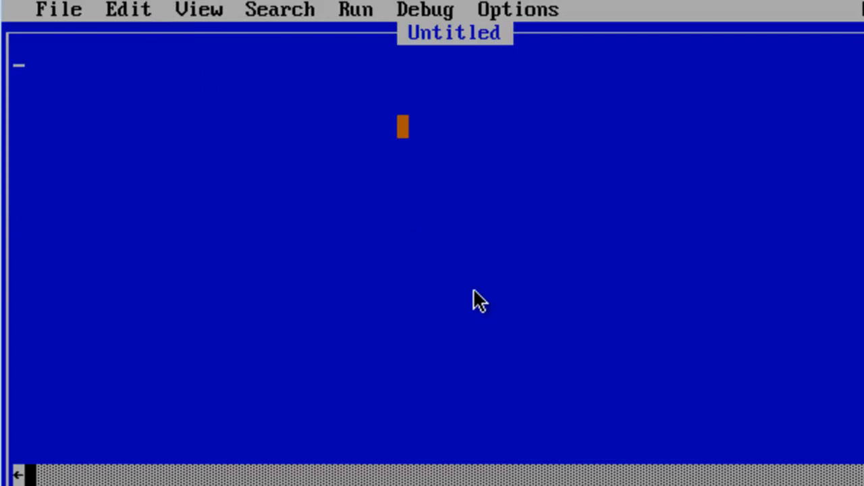
type("dim x as")
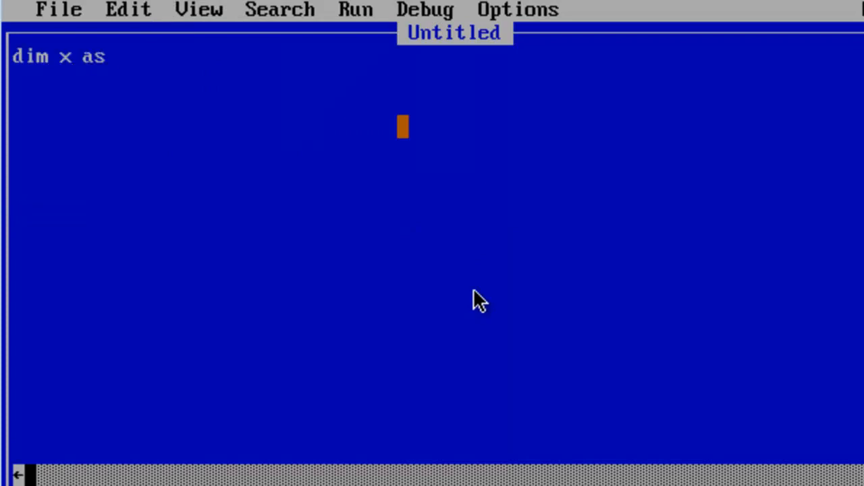
type("INTEGER")
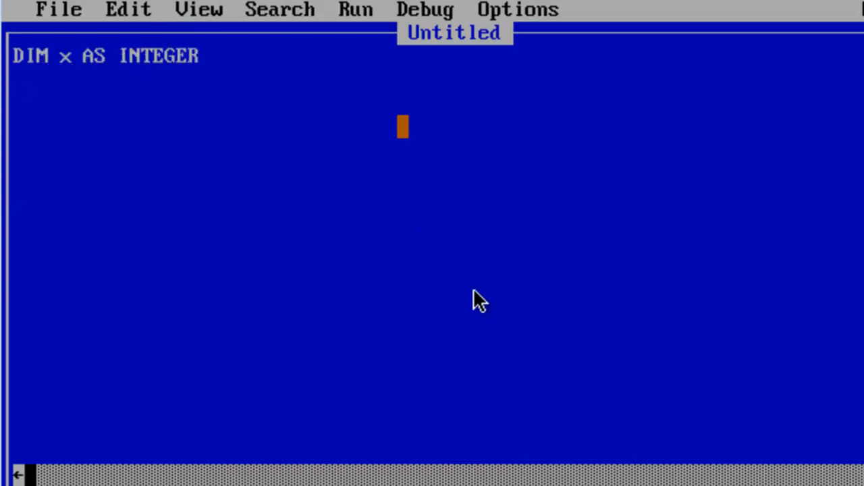
type("CLS")
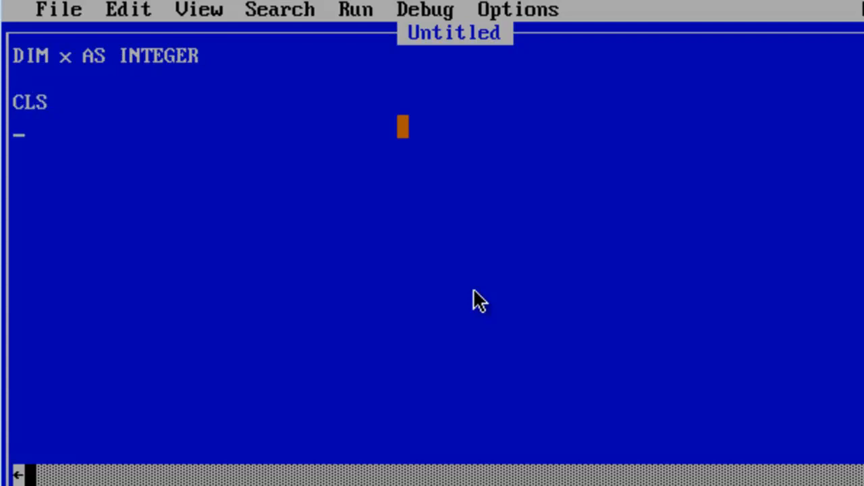
type("x")
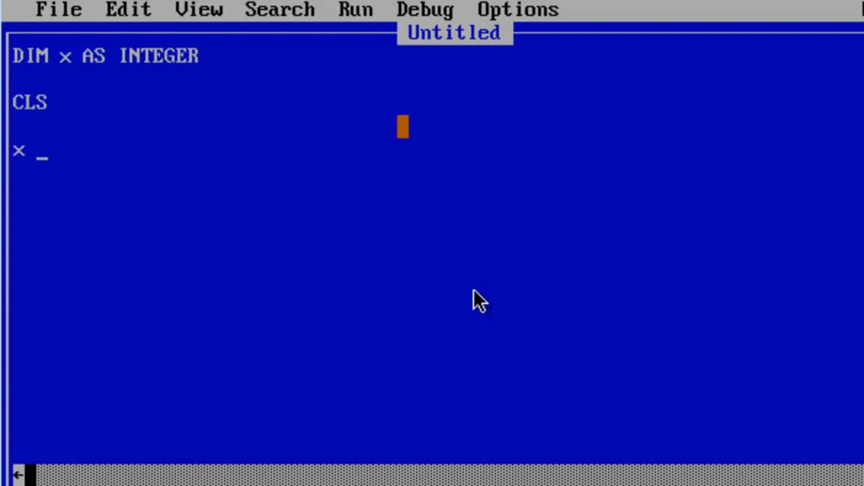
type("= 5")
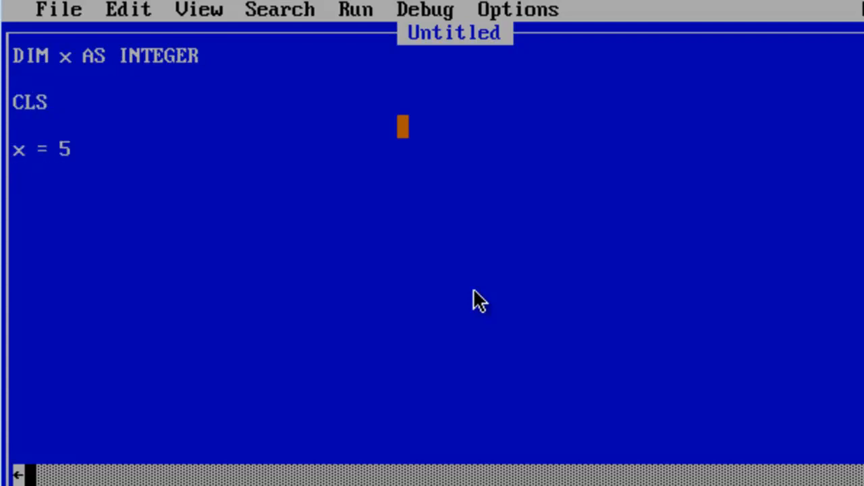
Add PRINT "x ="; x and an XSquare call line that brings up the New SUB dialog.
type("Print")
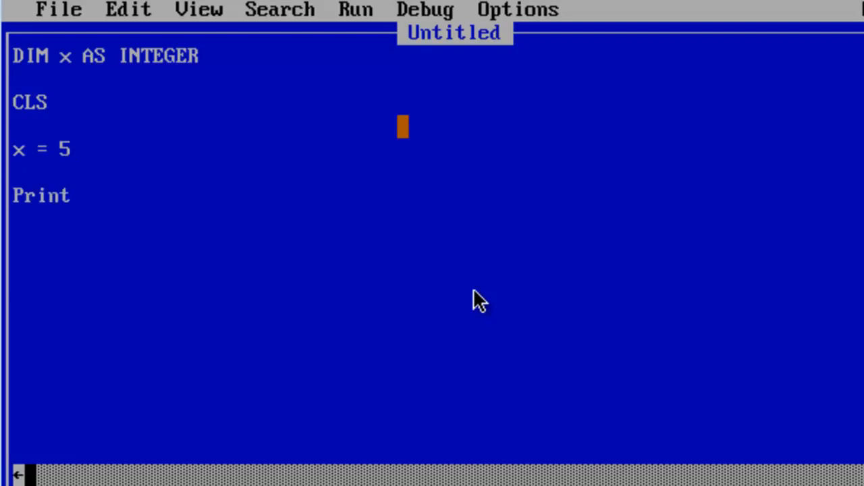
type("\"x =")
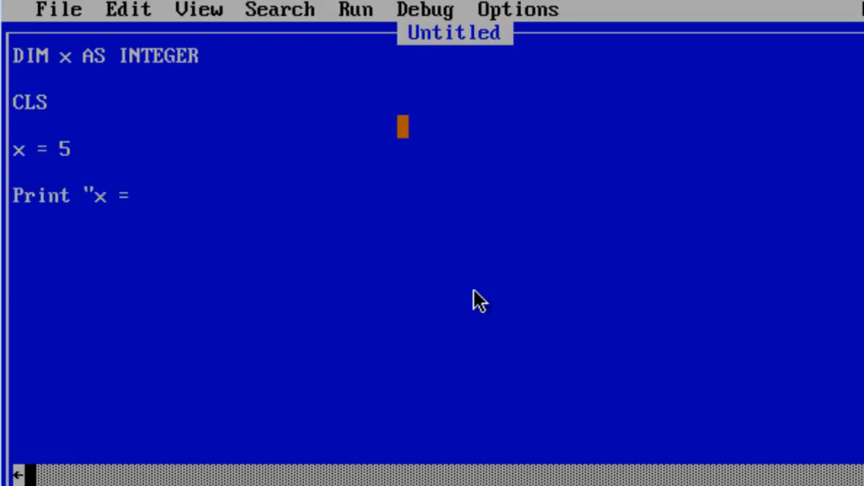
type("\"; x")
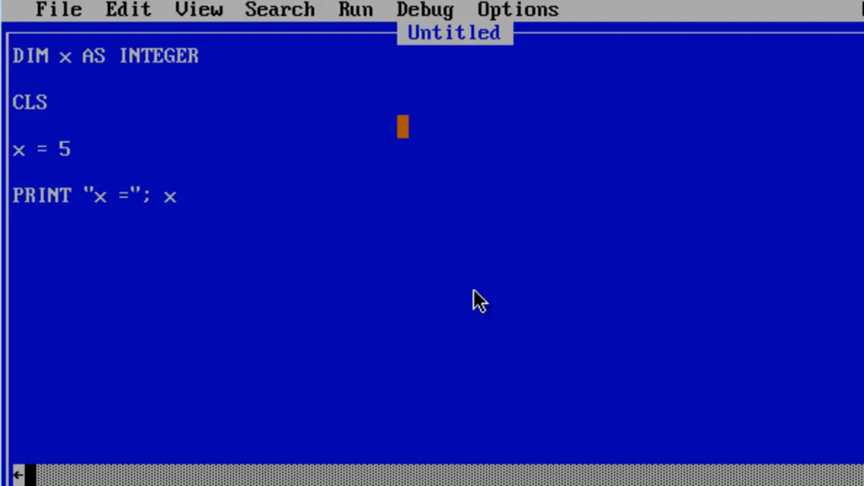
type("X")
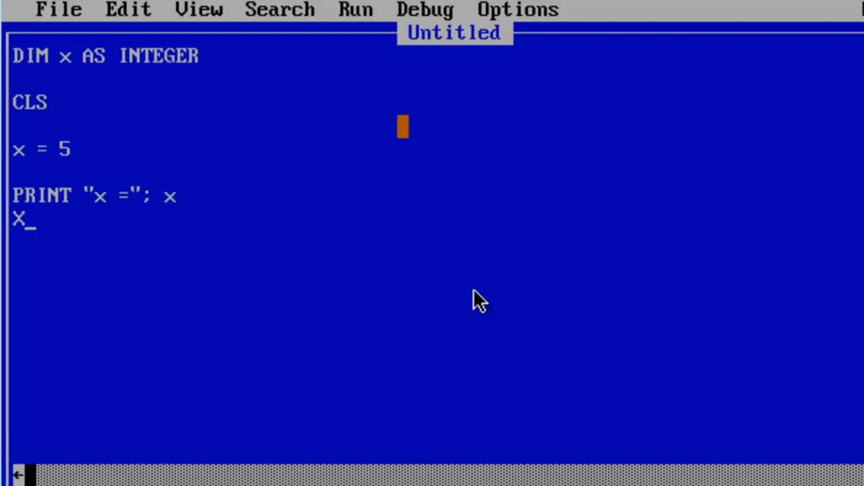
type("Square")
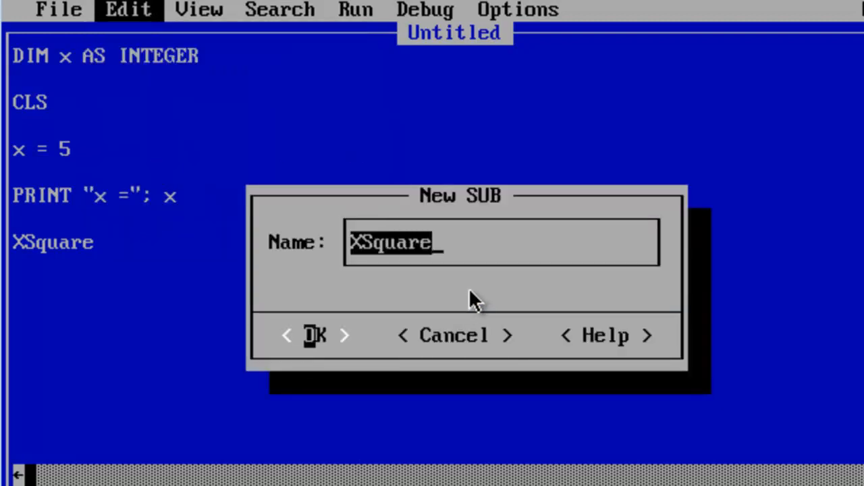
Create XSquare and give it PRINT "The Square Of"; x; "Is:"; x * x.
left_click(313, 335)
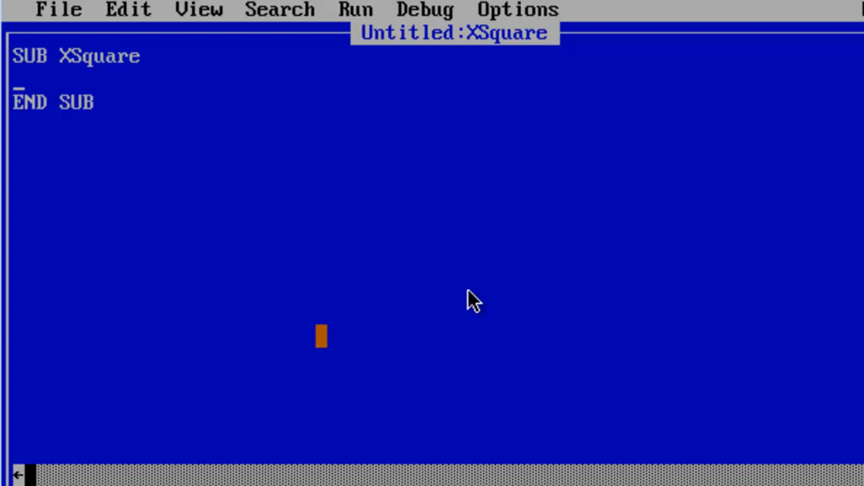
type("Print")
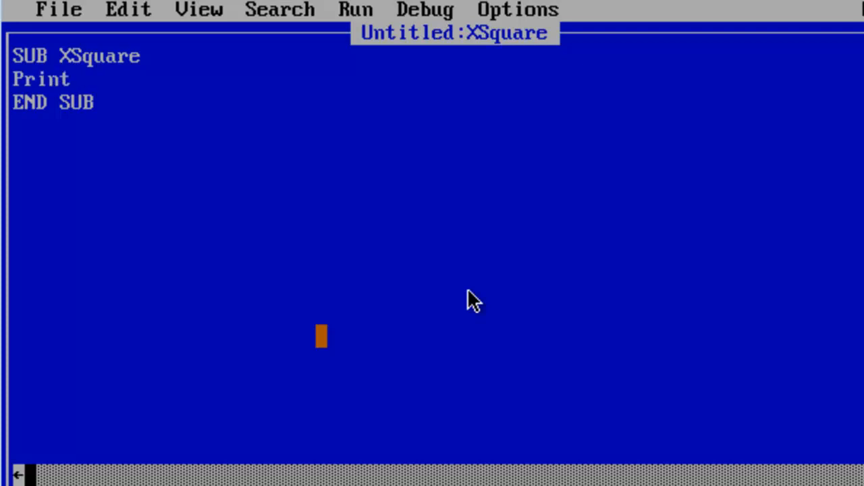
type("\"The Squ")
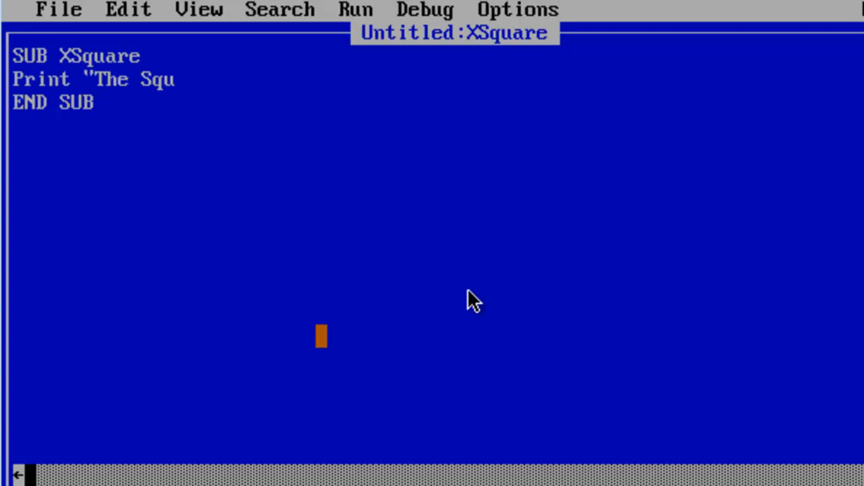
type("are Of")
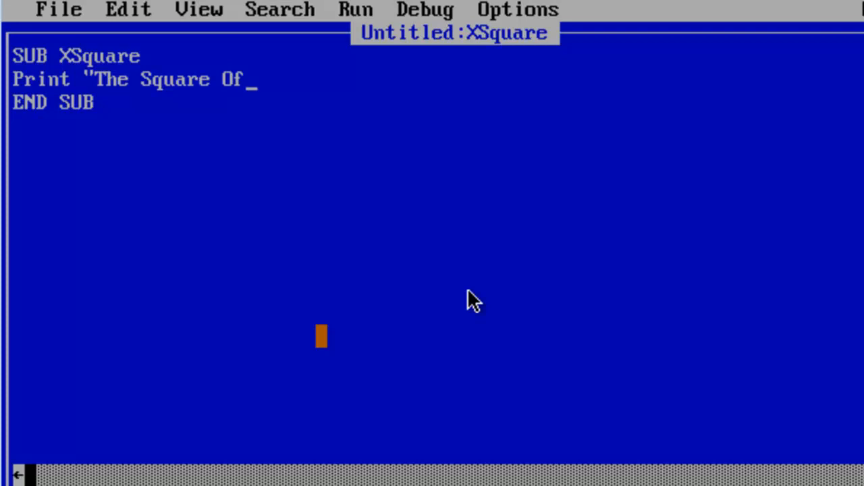
type("\"; x; \"")
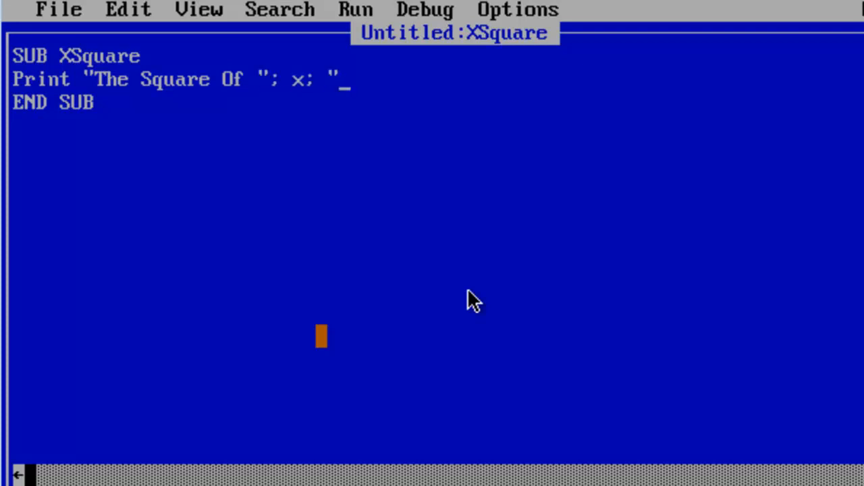
type("Is:")
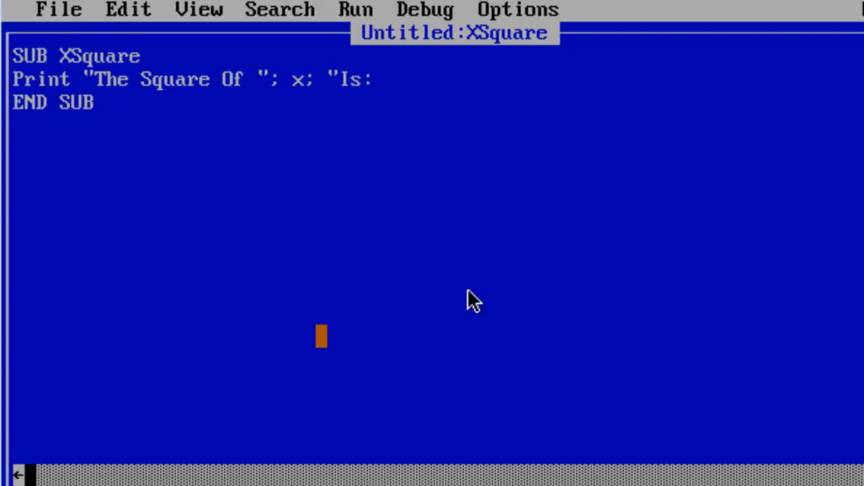
type("\";")
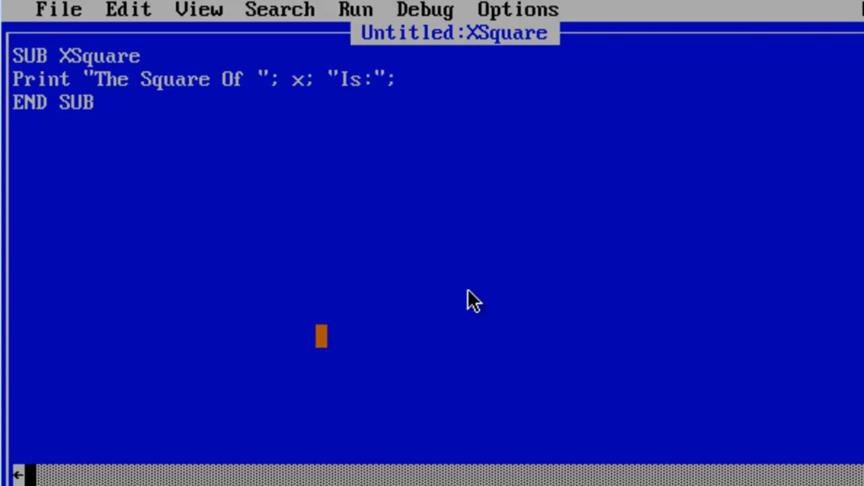
type("x*")
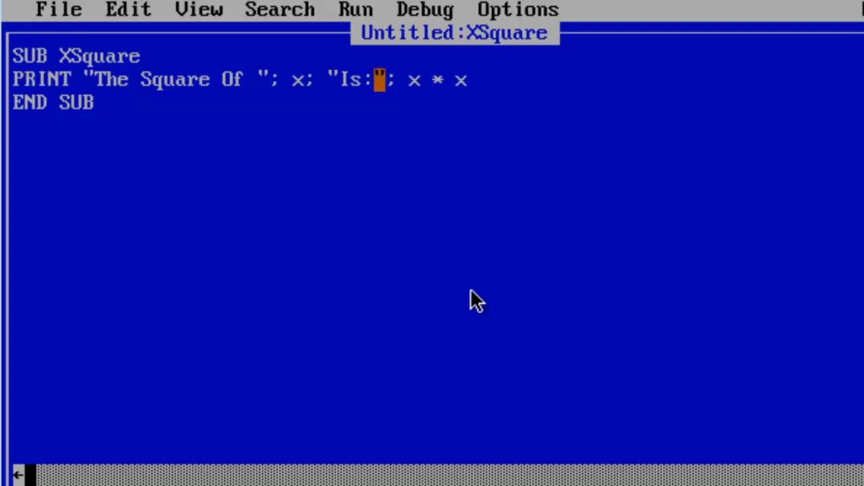
left_click(354, 9)
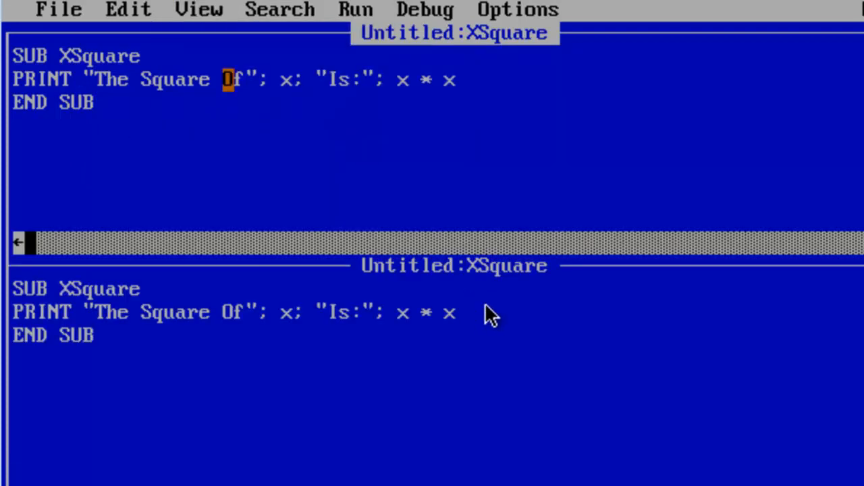
Show the main program's DIM, CLS, x = 5 and PRINT lines in the upper pane above XSquare.
left_click(199, 9)
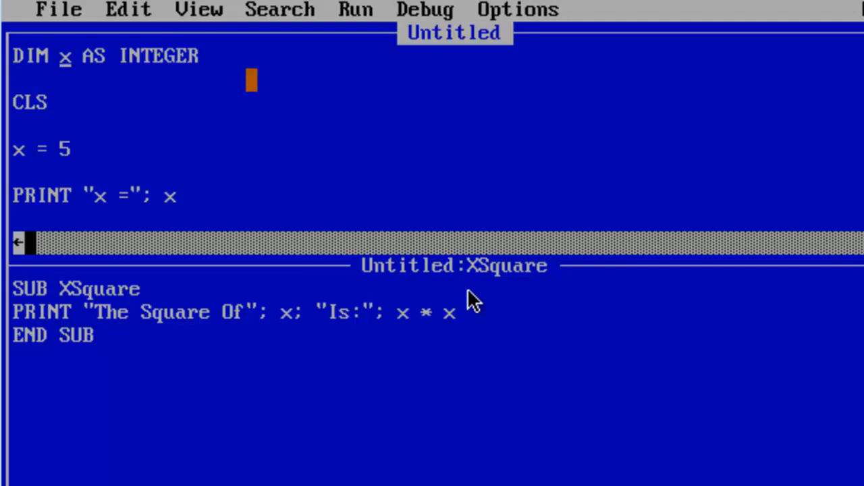
Declare x as DIM SHARED and run the program via Run > Start, printing 25.
type("SHARED")
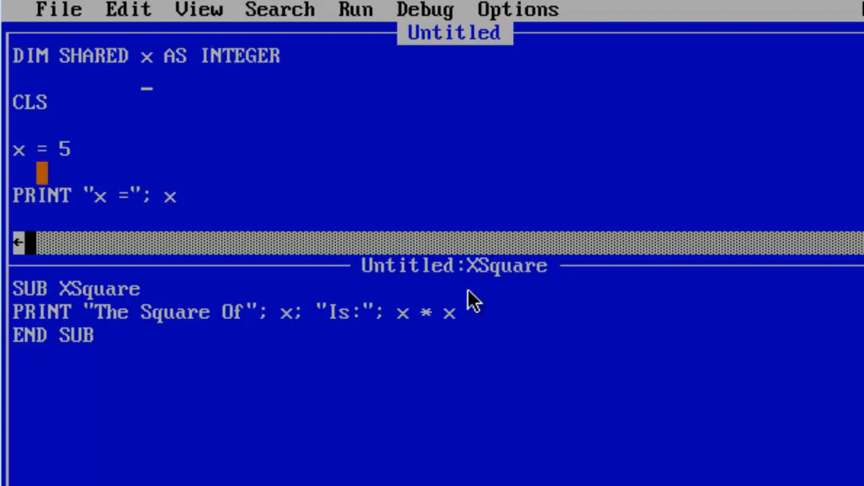
left_click(356, 10)
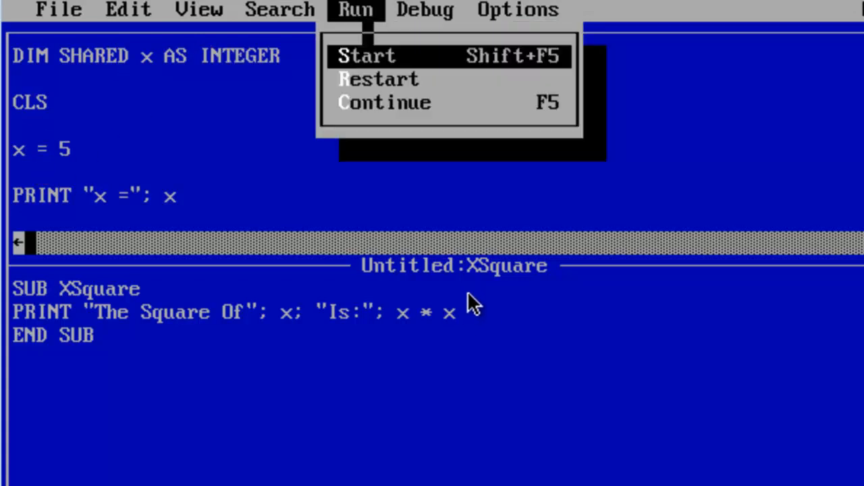
left_click(367, 56)
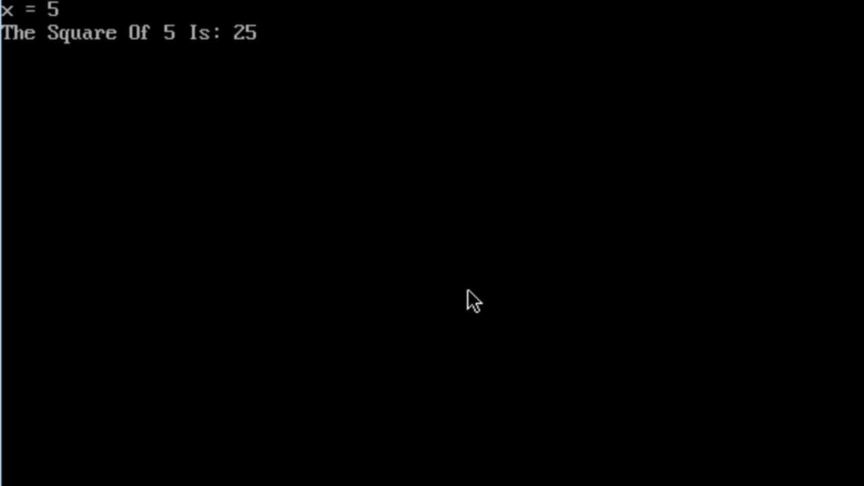